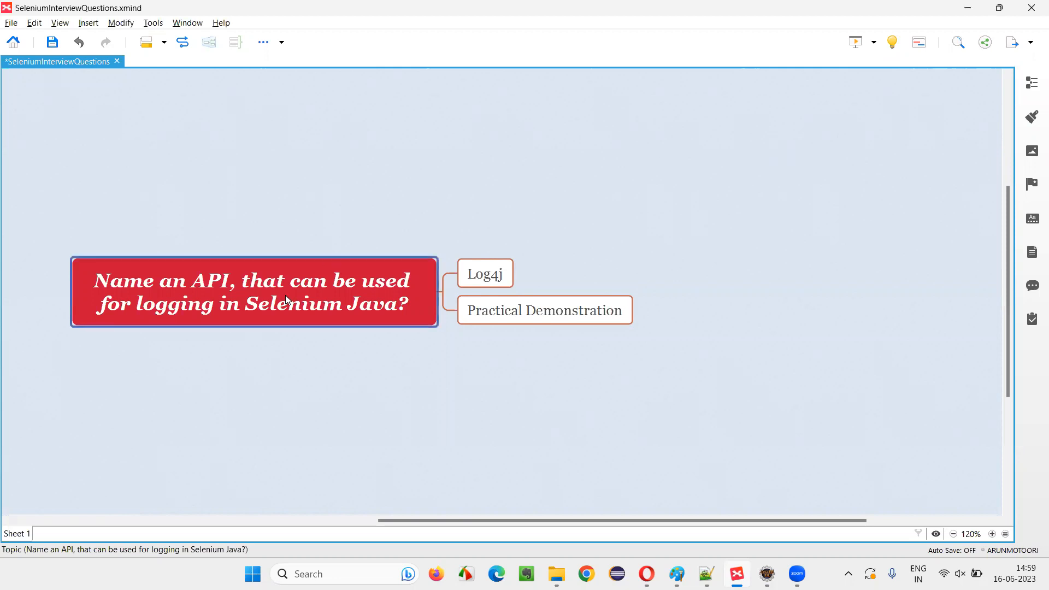
mouse_move(229, 310)
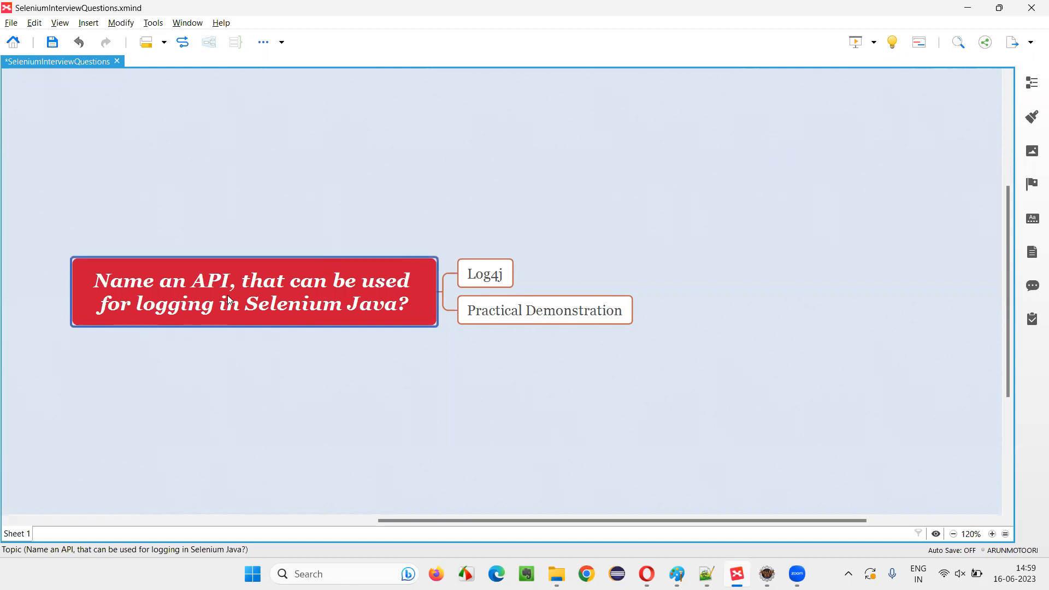
mouse_move(312, 295)
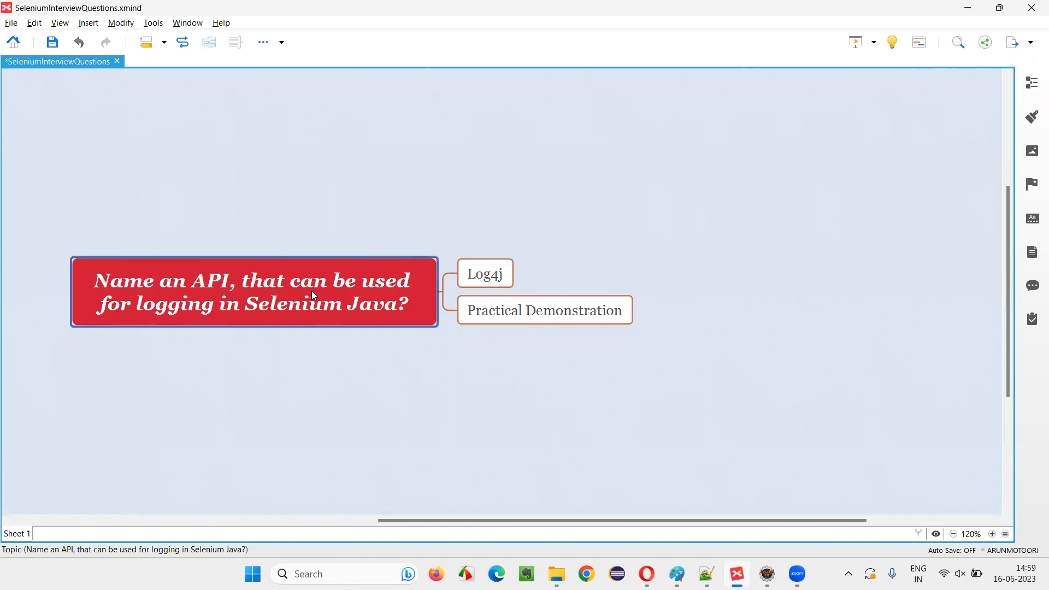
mouse_move(178, 327)
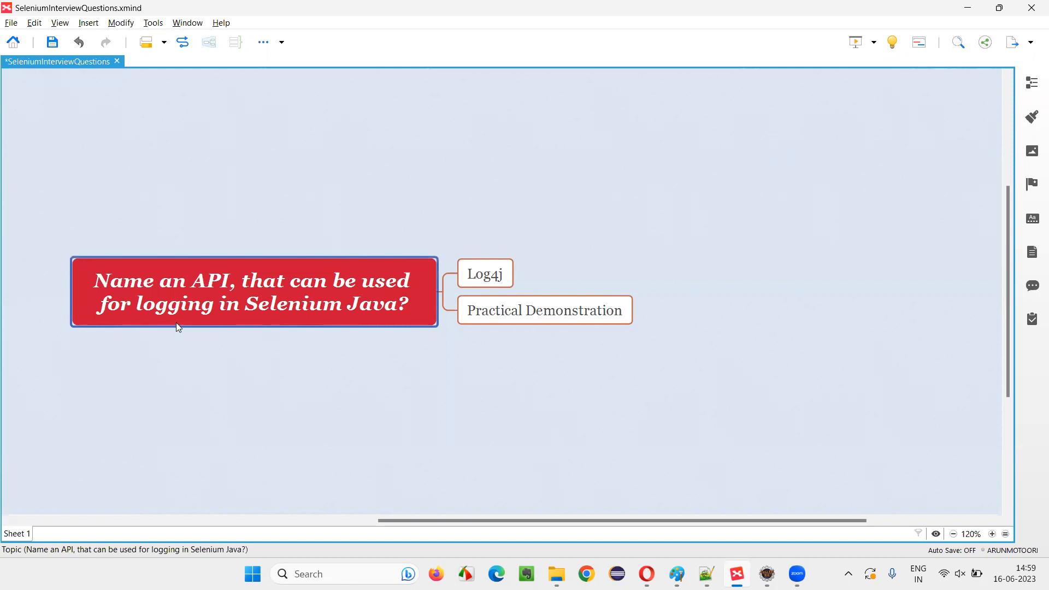
mouse_move(299, 323)
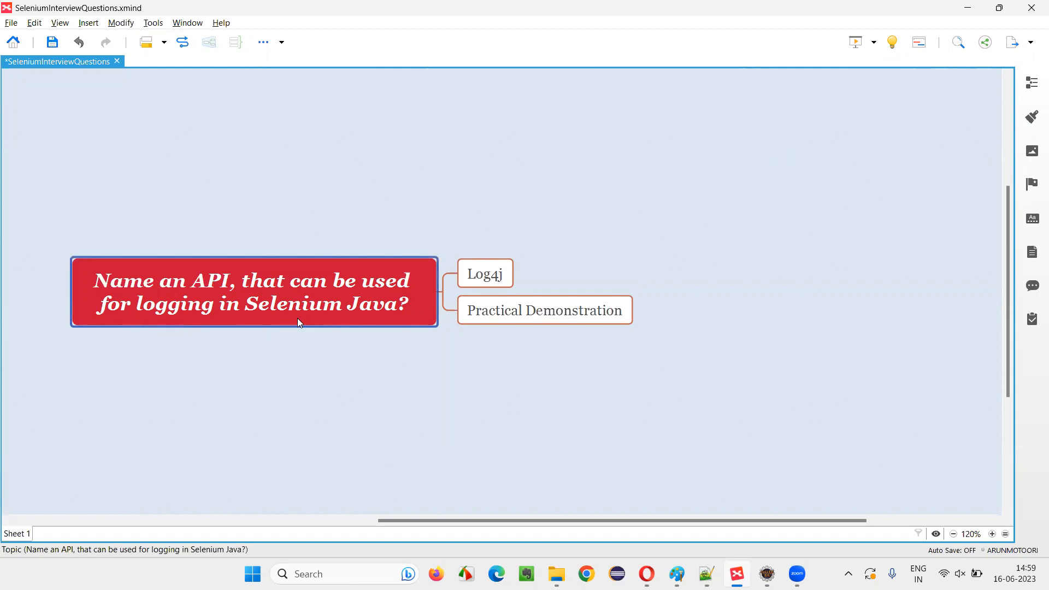
mouse_move(404, 317)
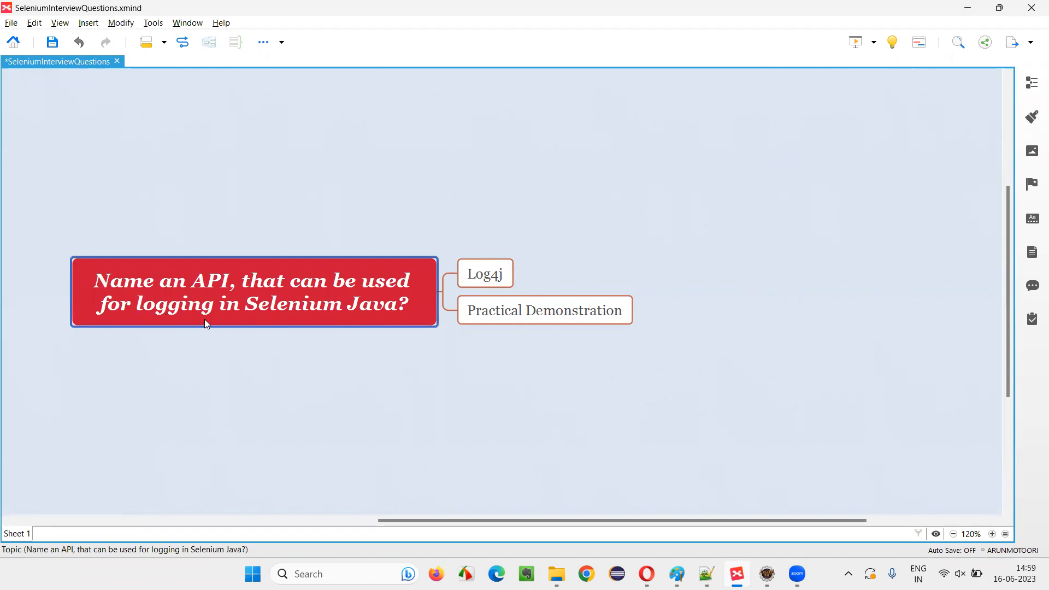
mouse_move(413, 309)
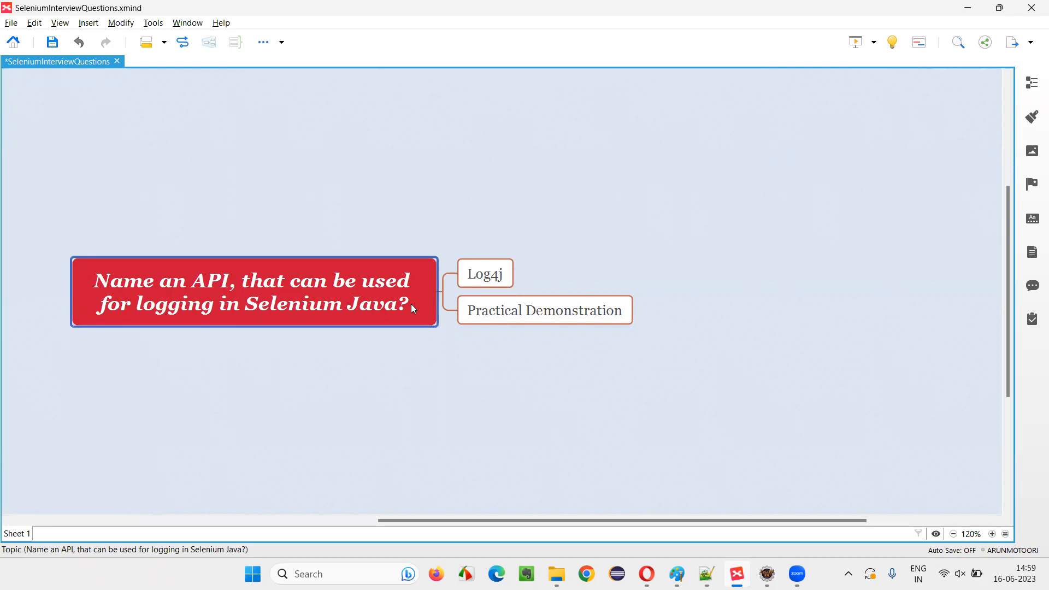
Step: Alternate selecting the central logging question and the Log4j answer topic in the map
left_click(485, 273)
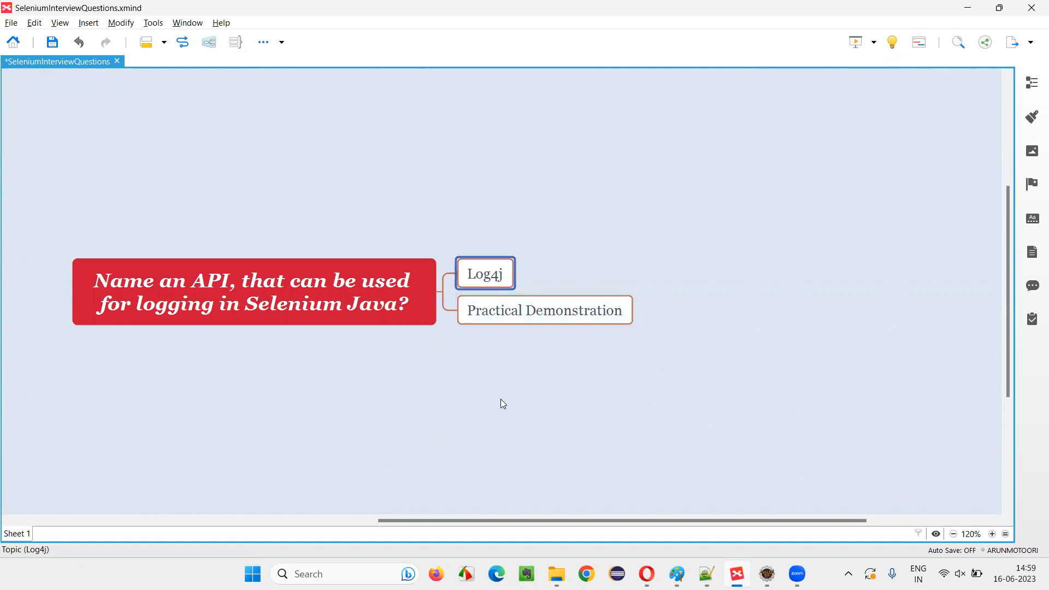
mouse_move(511, 391)
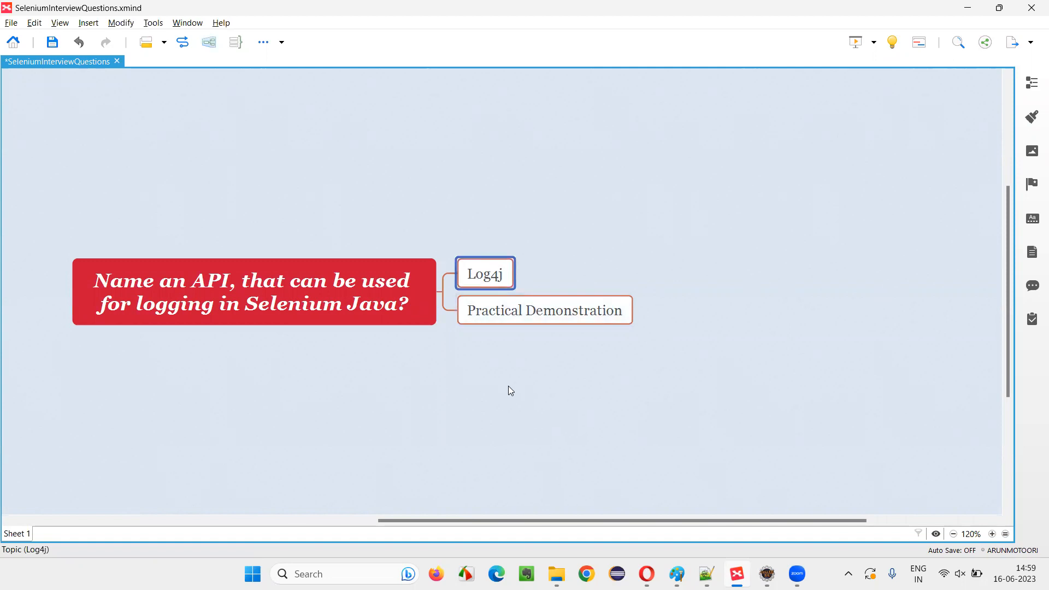
mouse_move(499, 382)
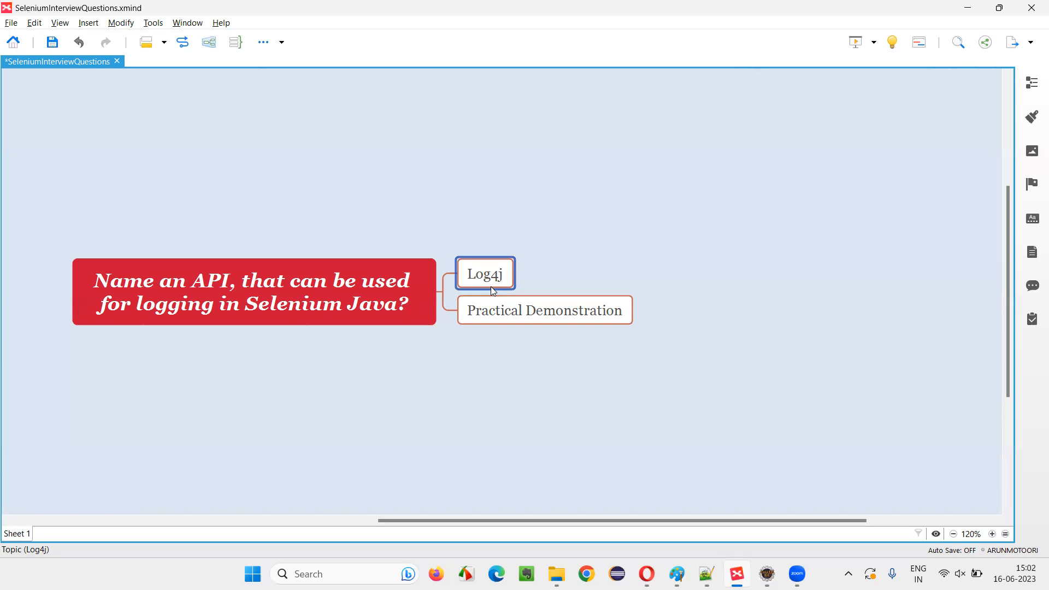
left_click(248, 296)
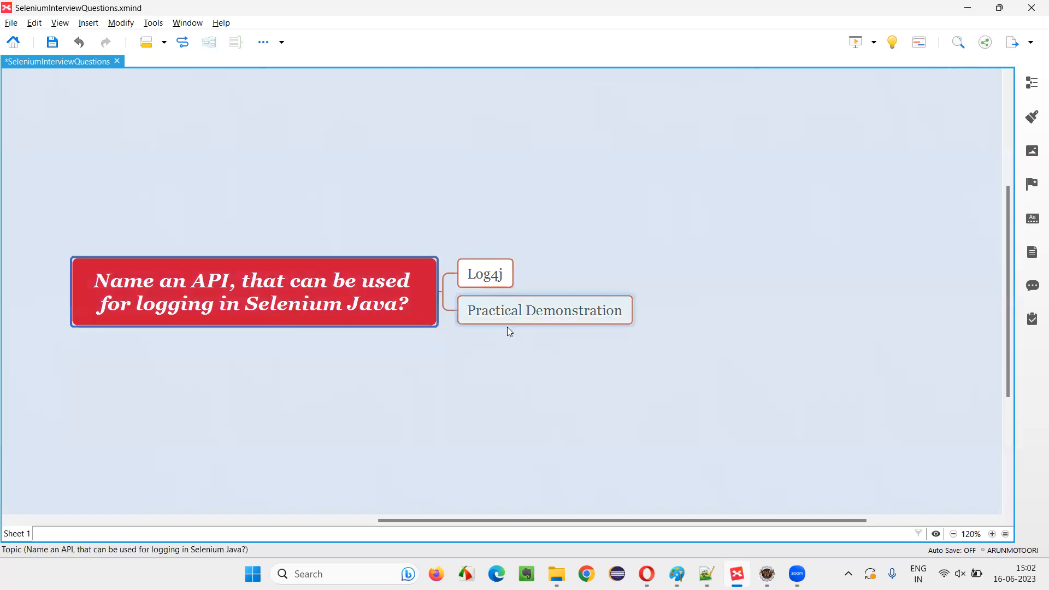
left_click(485, 273)
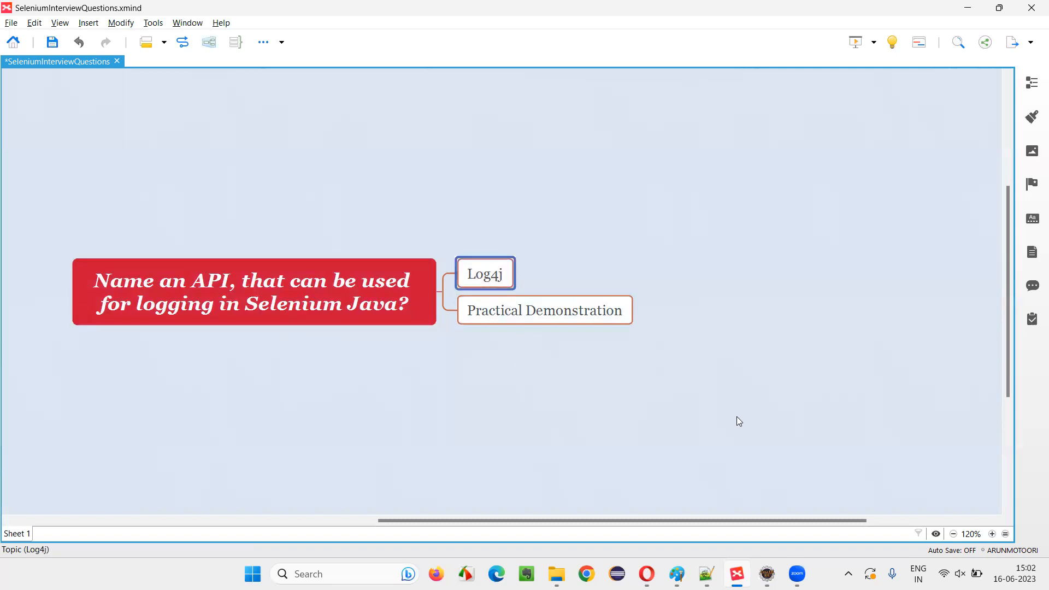
mouse_move(190, 325)
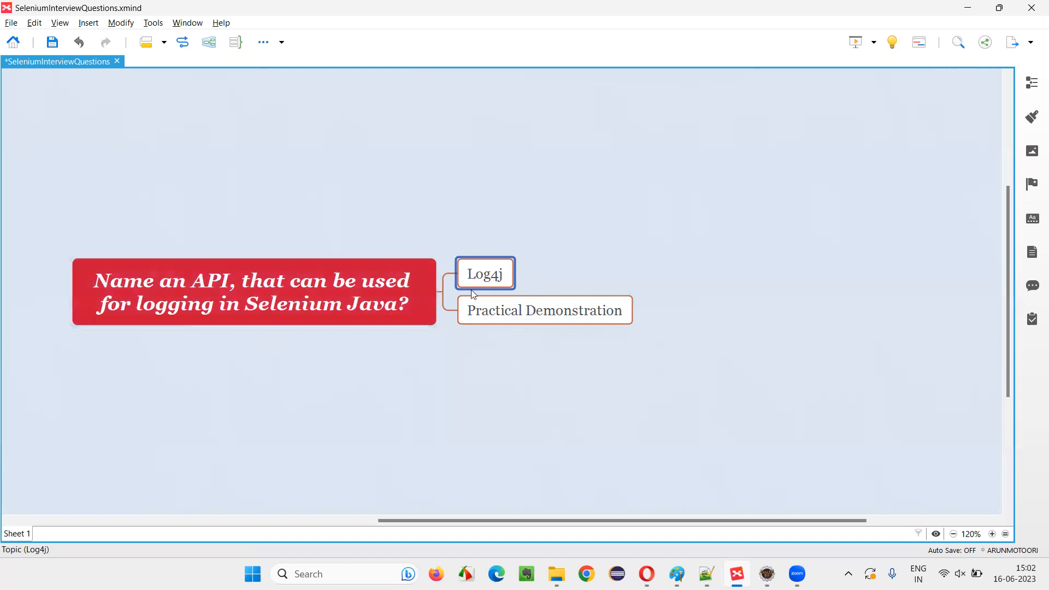
mouse_move(489, 287)
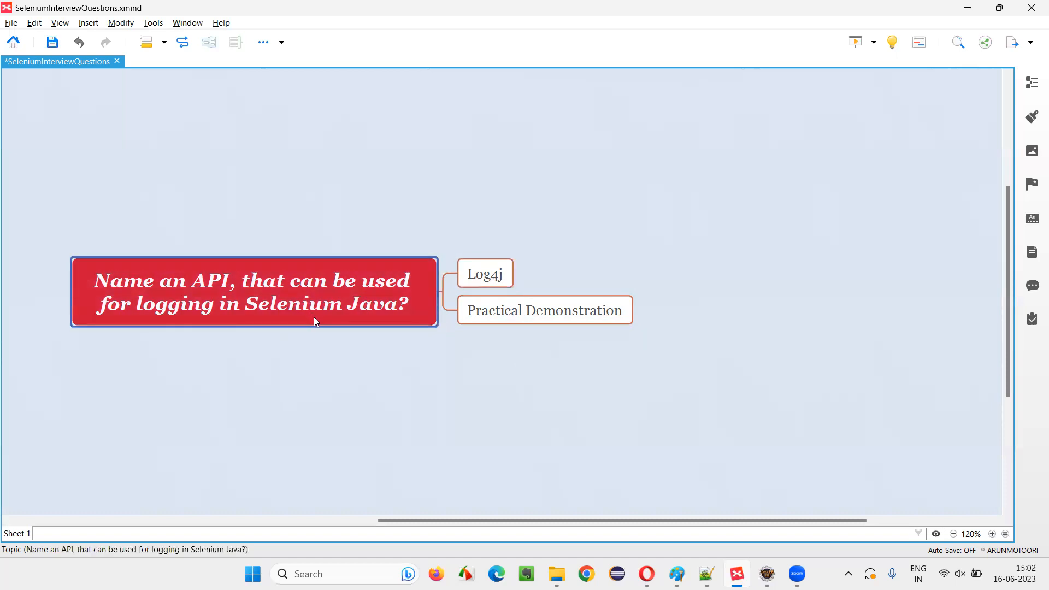
left_click(485, 273)
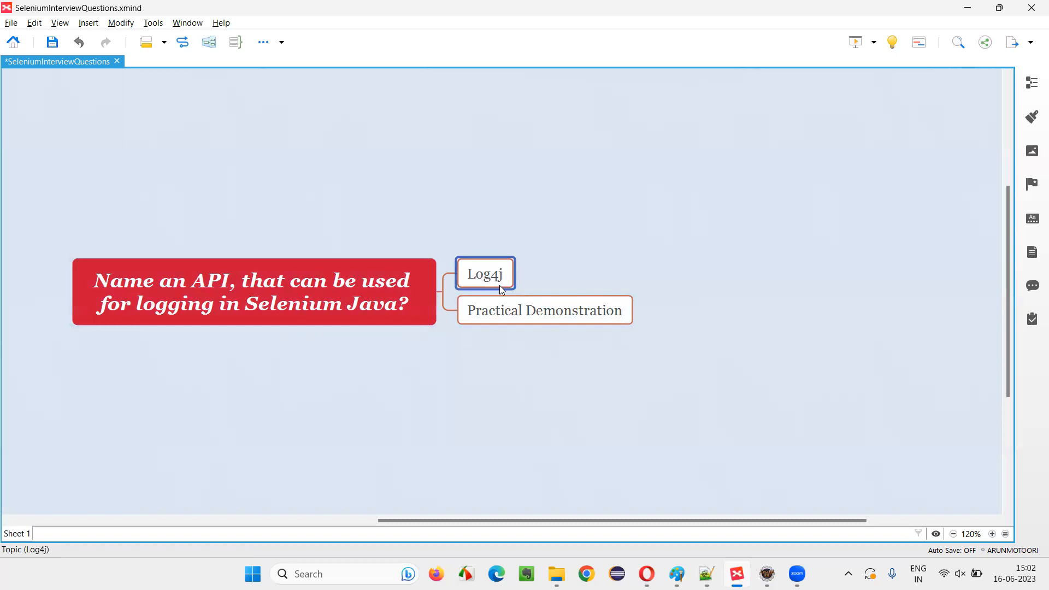
mouse_move(533, 285)
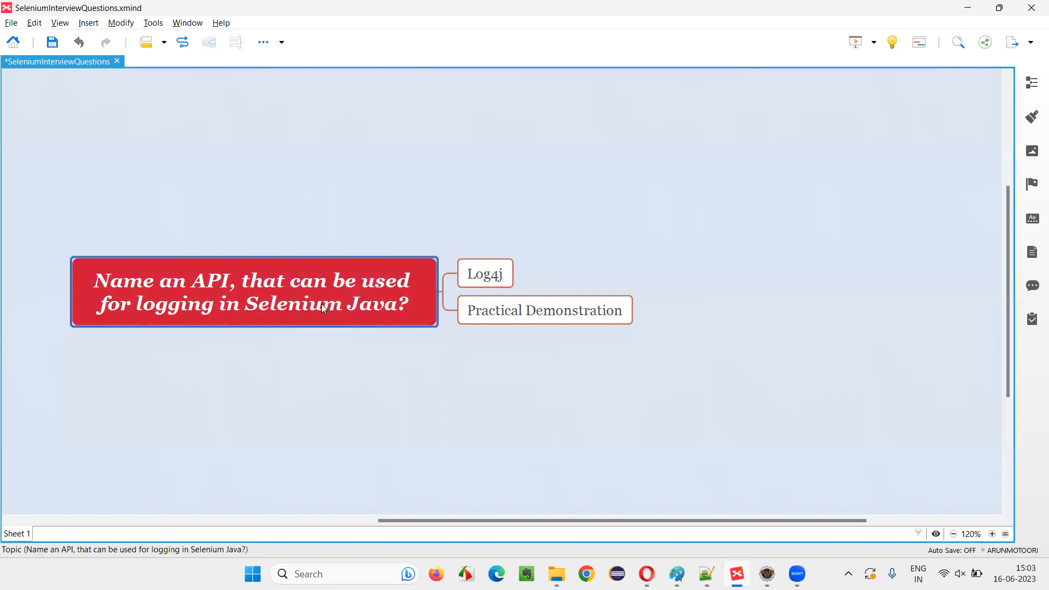
mouse_move(245, 344)
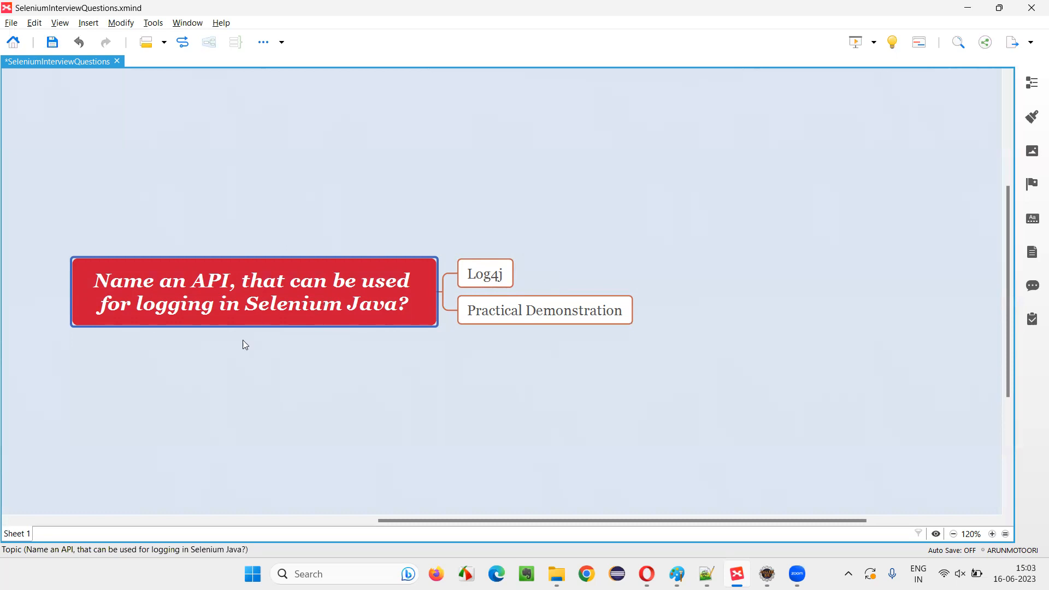
mouse_move(708, 291)
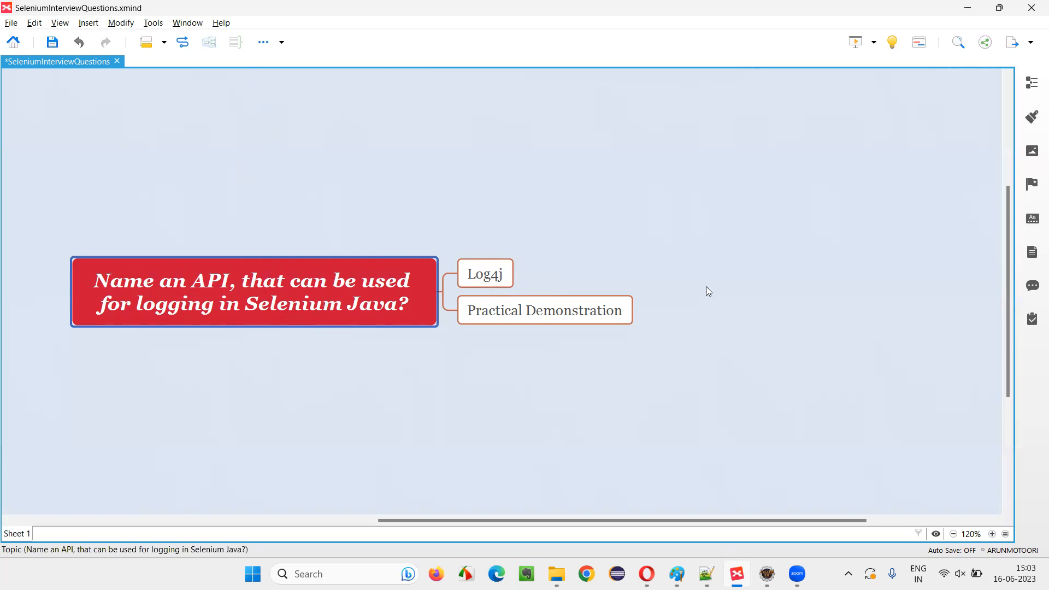
mouse_move(769, 382)
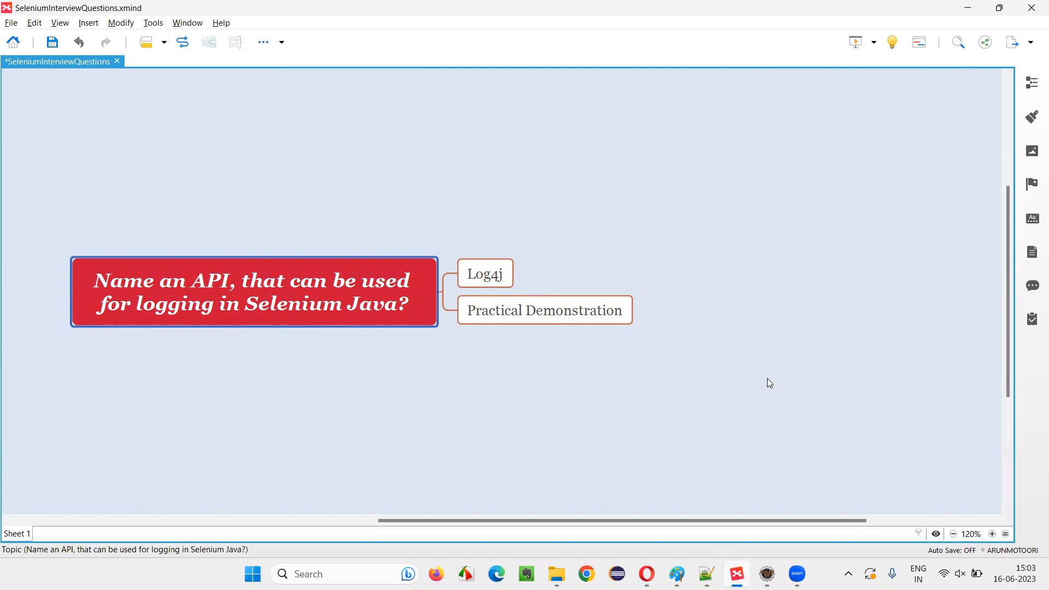
mouse_move(770, 380)
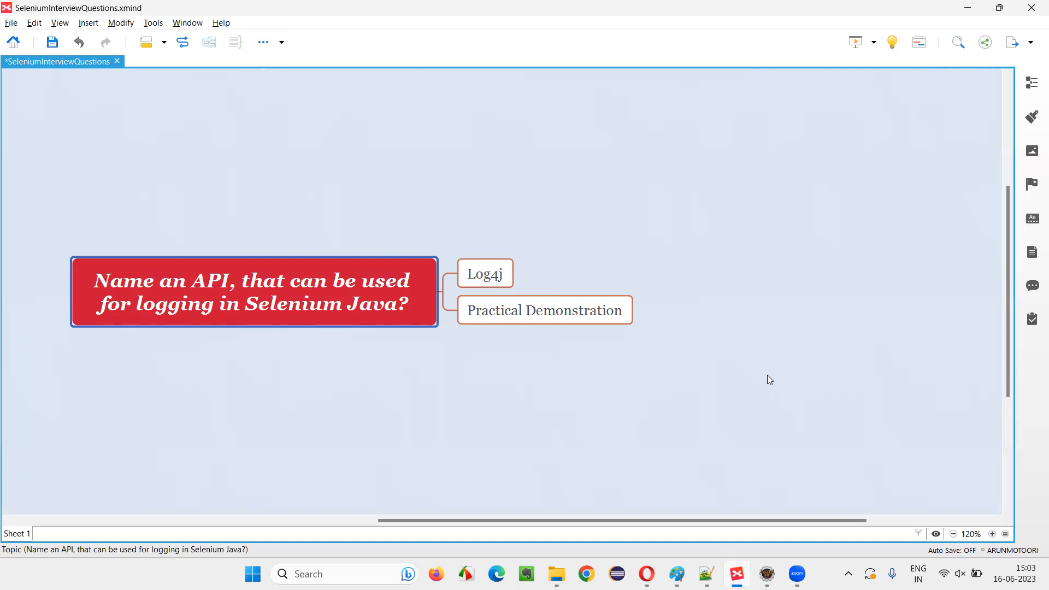
mouse_move(389, 324)
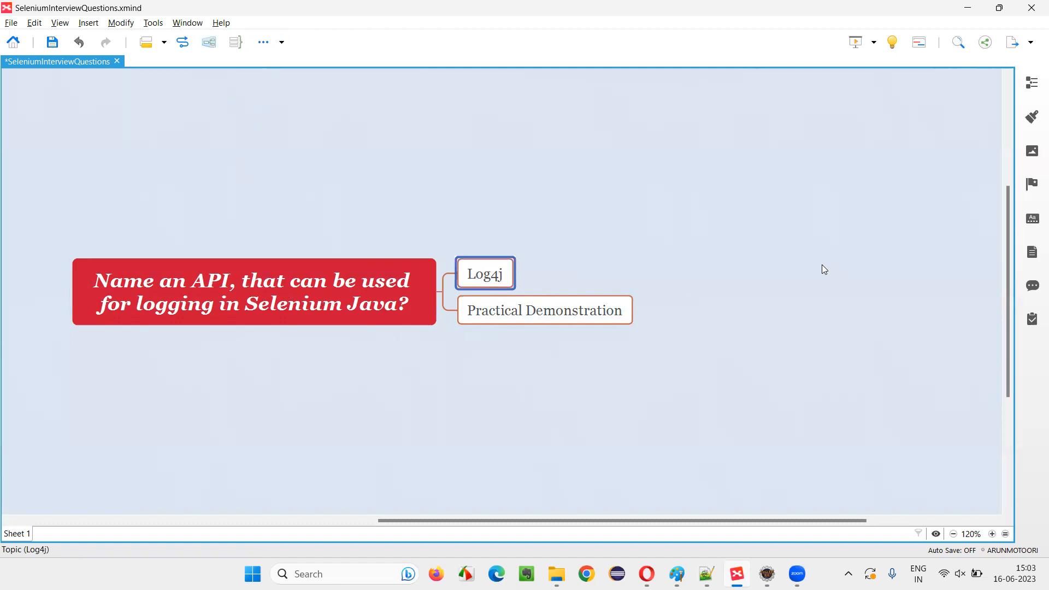
mouse_move(822, 264)
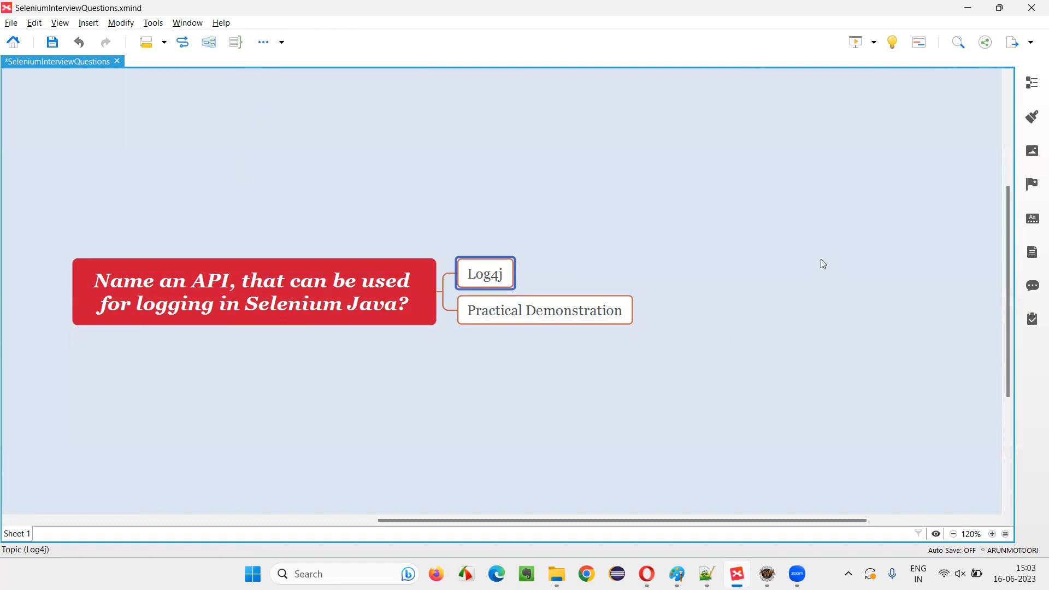
left_click(249, 297)
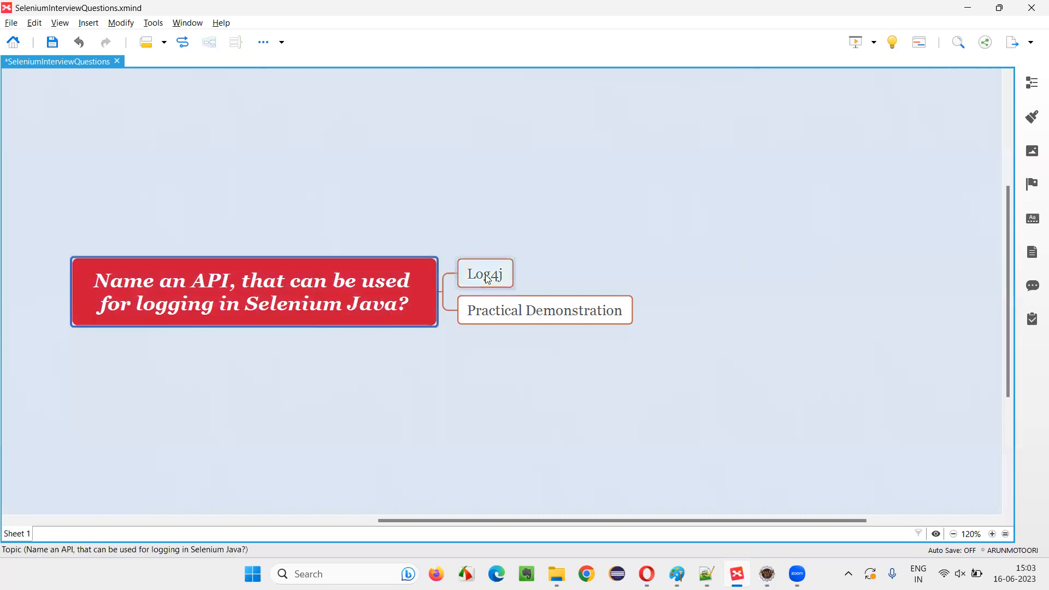
left_click(485, 274)
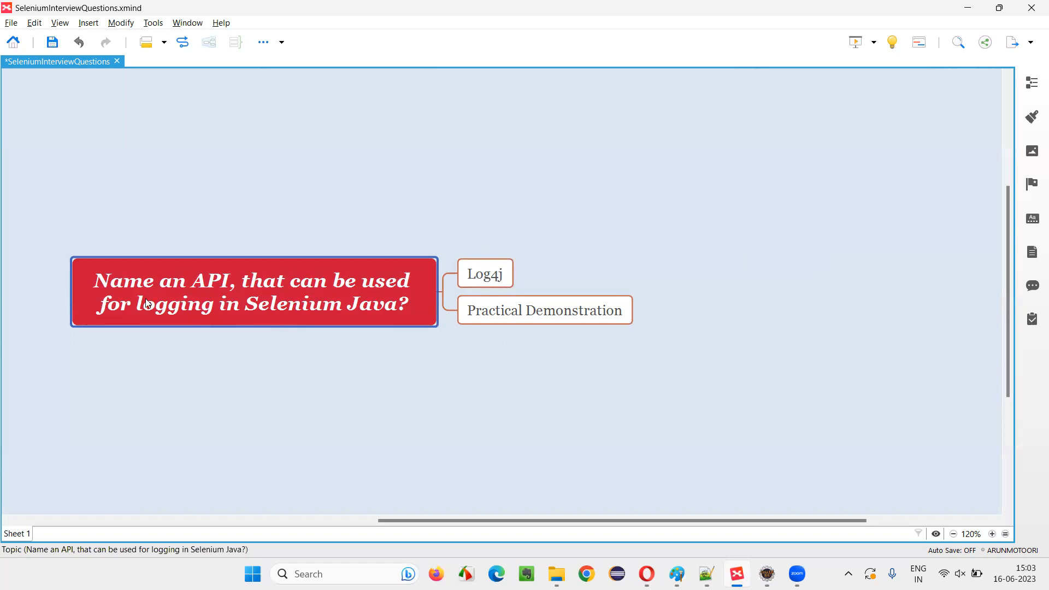
mouse_move(189, 322)
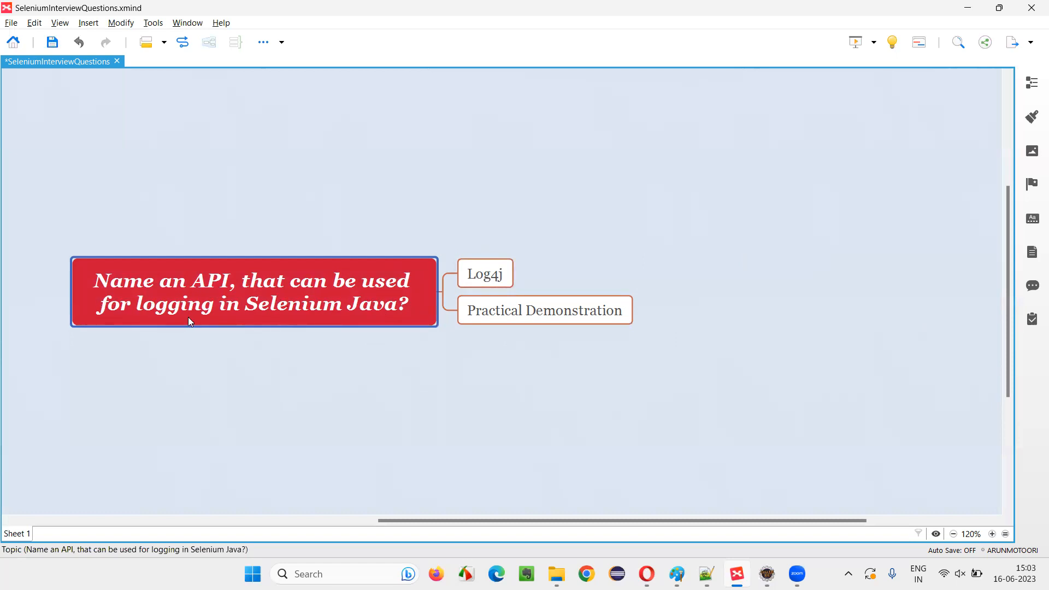
mouse_move(392, 314)
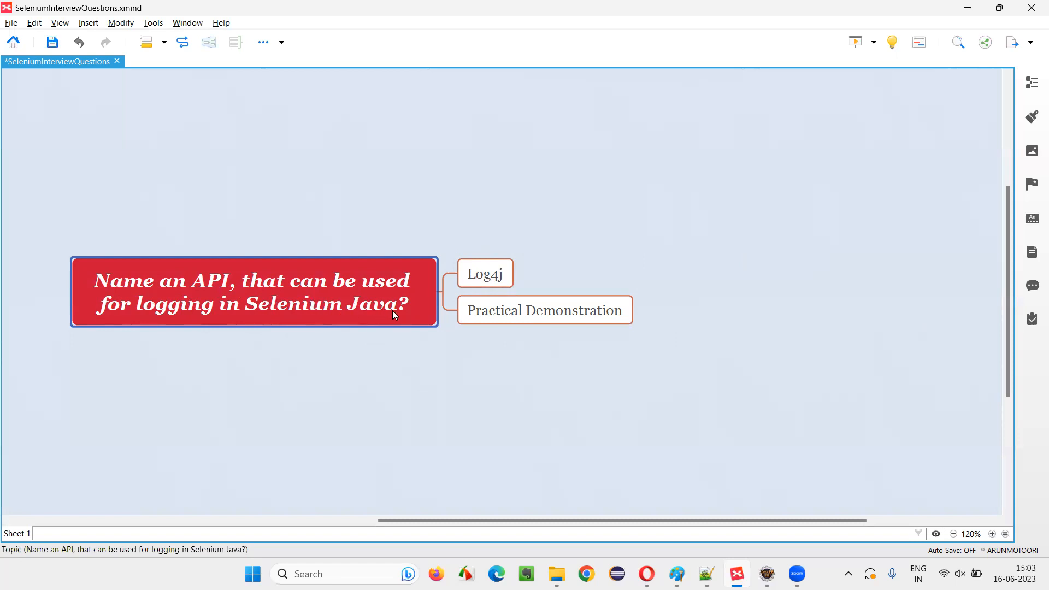
left_click(485, 273)
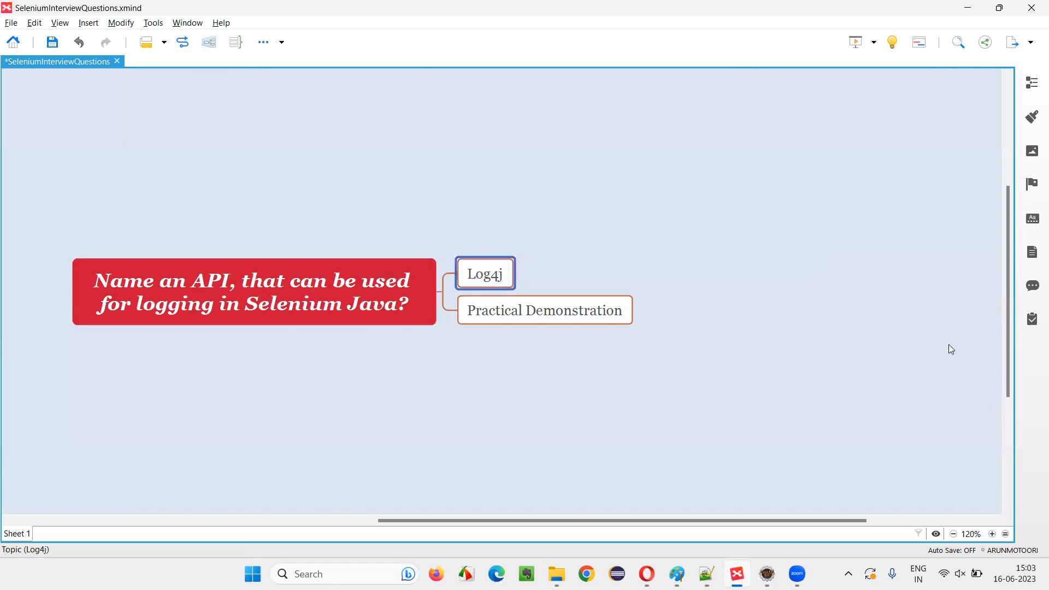
left_click(760, 362)
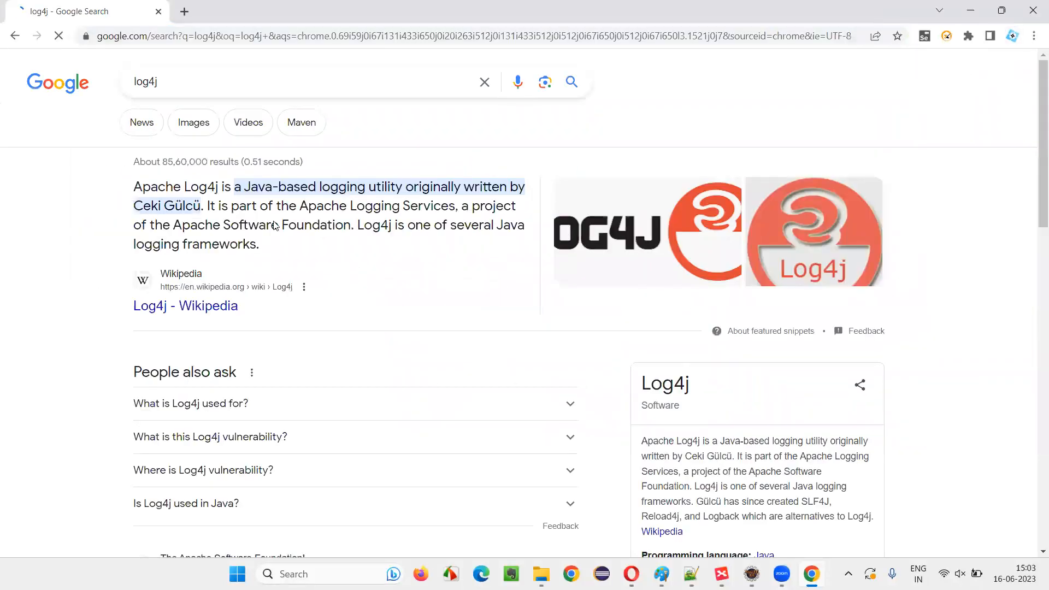
Step: From the search results, open the Apache Log4j 2 site, then its Javadoc for the API component
scroll("down", 3)
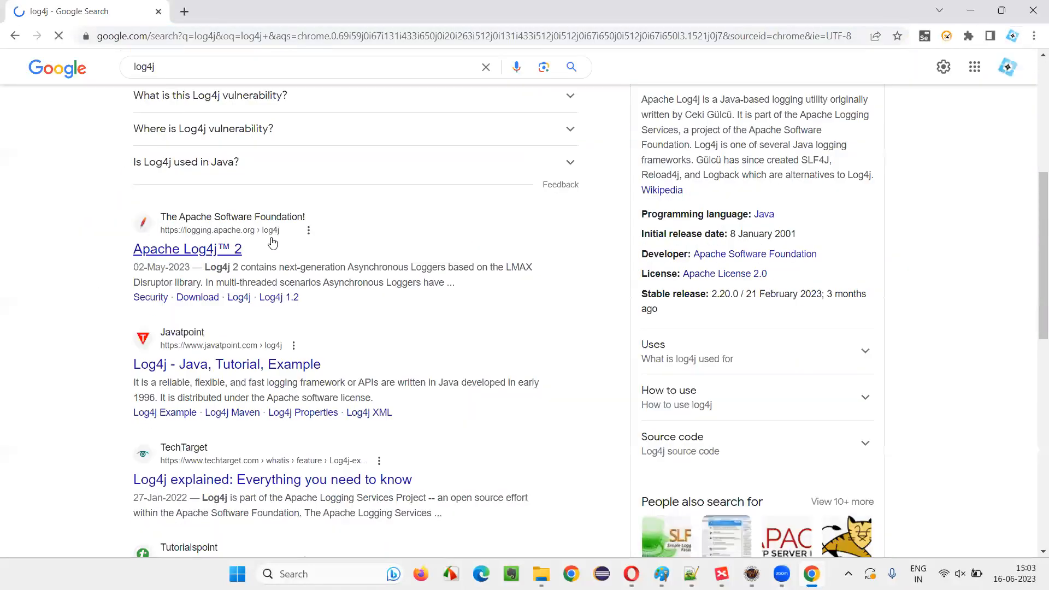
left_click(187, 249)
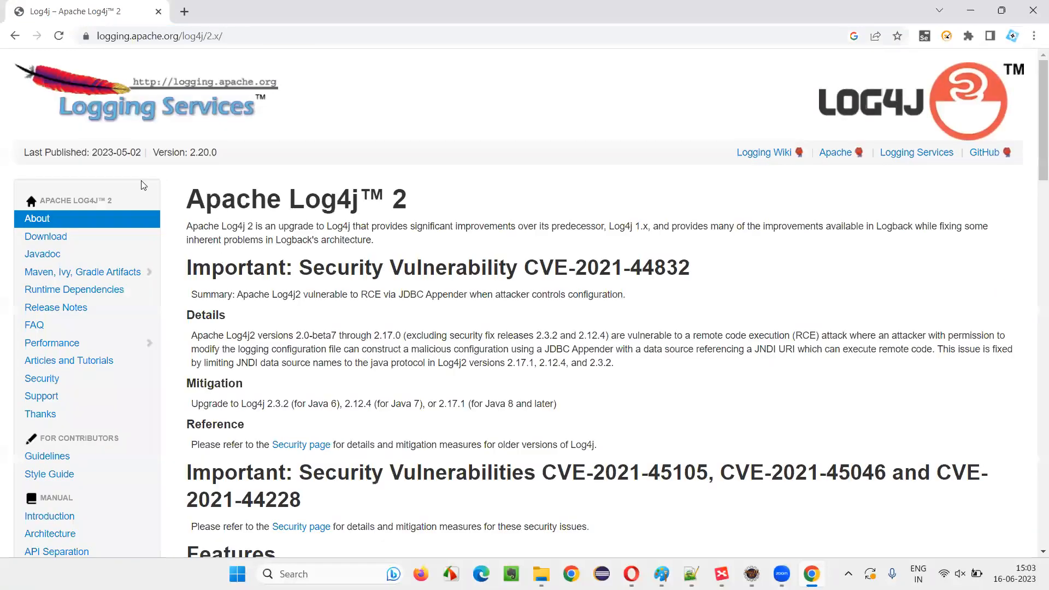
left_click(180, 36)
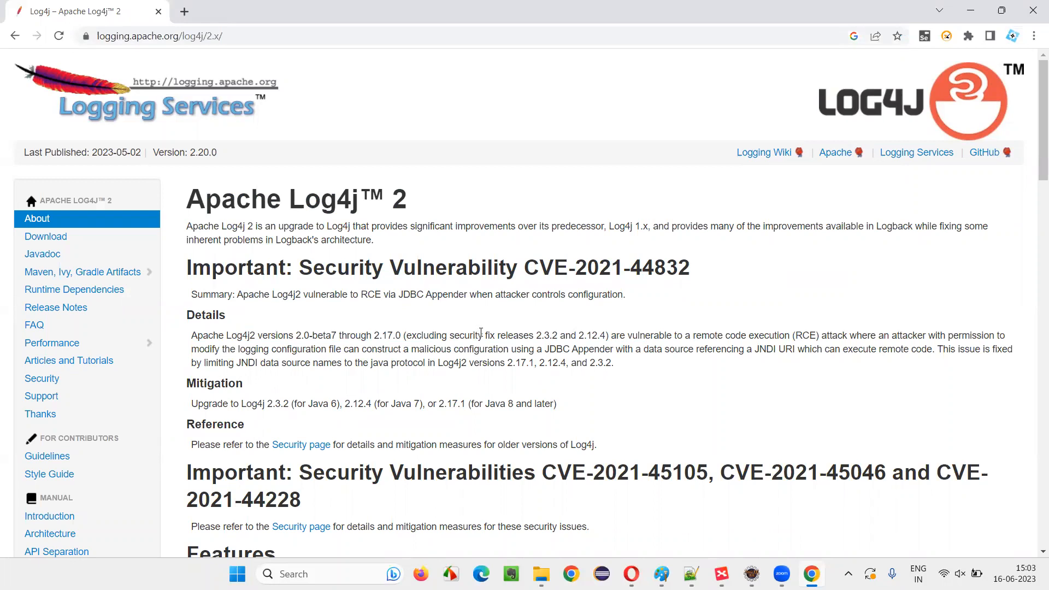
left_click(42, 254)
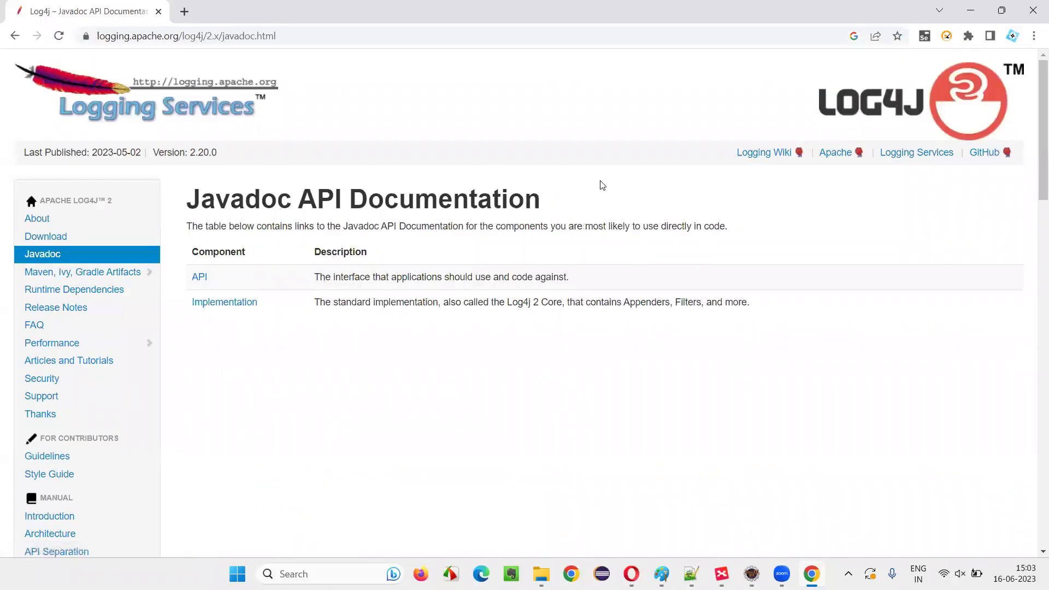
left_click(200, 277)
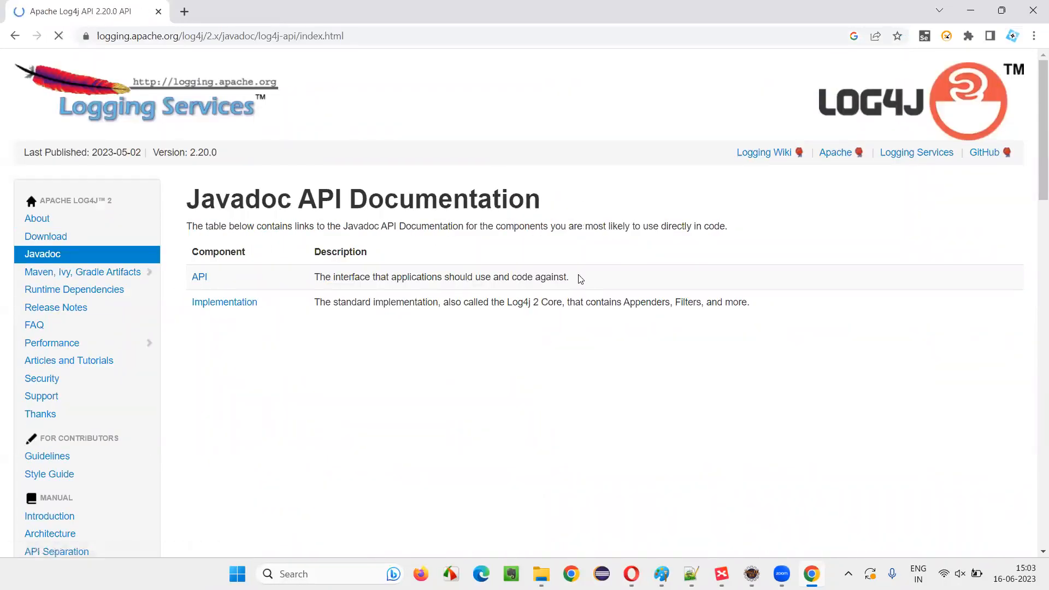
left_click(199, 277)
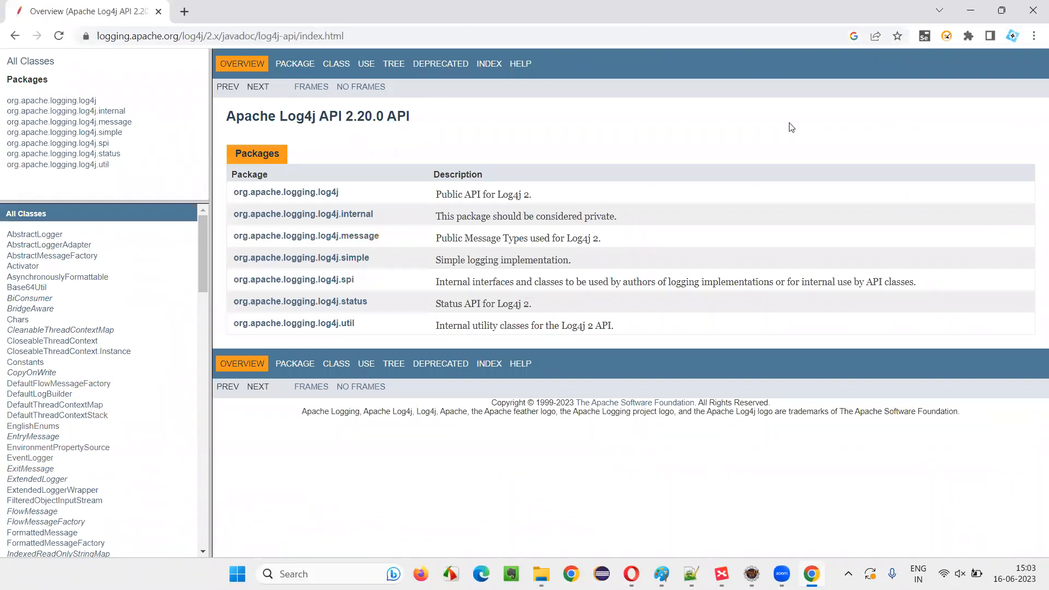
mouse_move(751, 316)
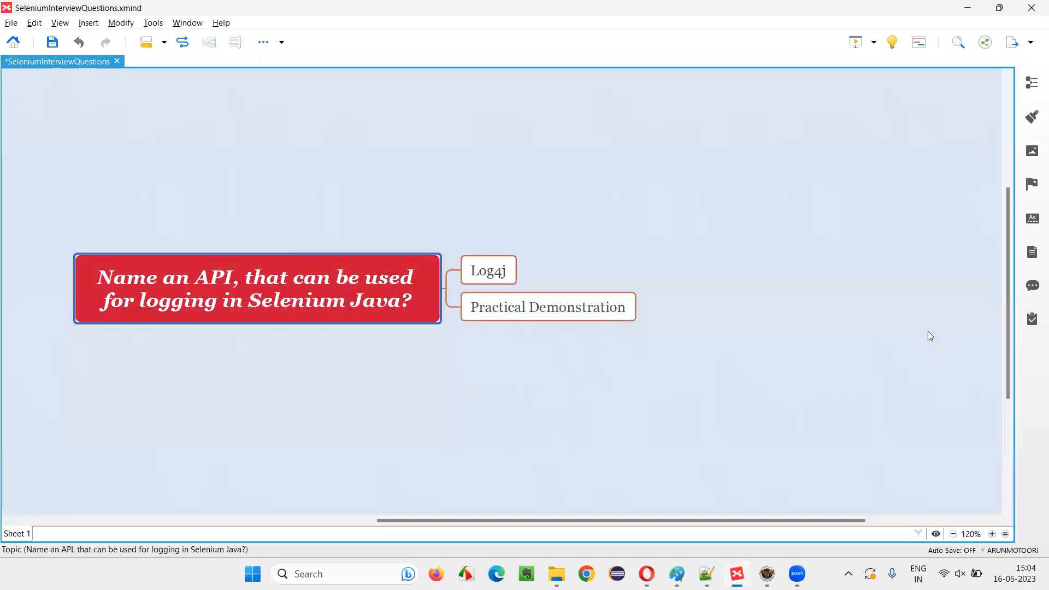
mouse_move(932, 338)
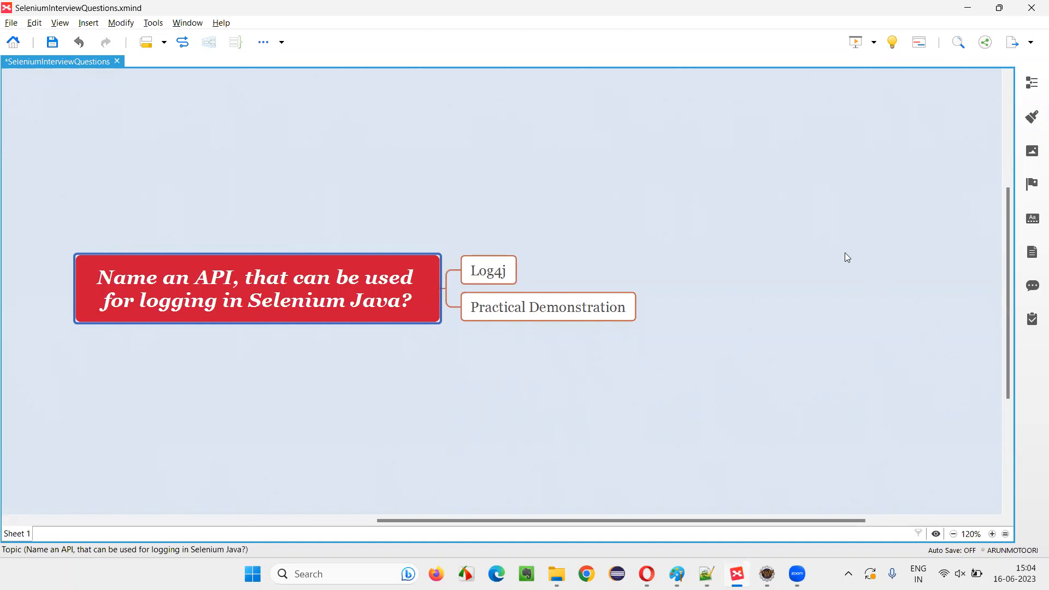
mouse_move(175, 316)
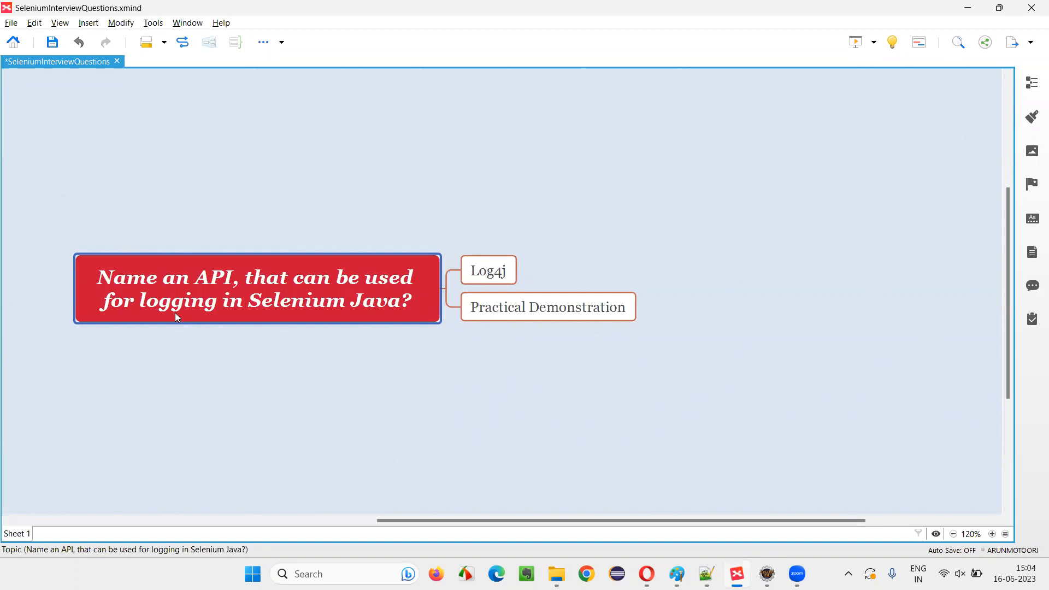
mouse_move(268, 313)
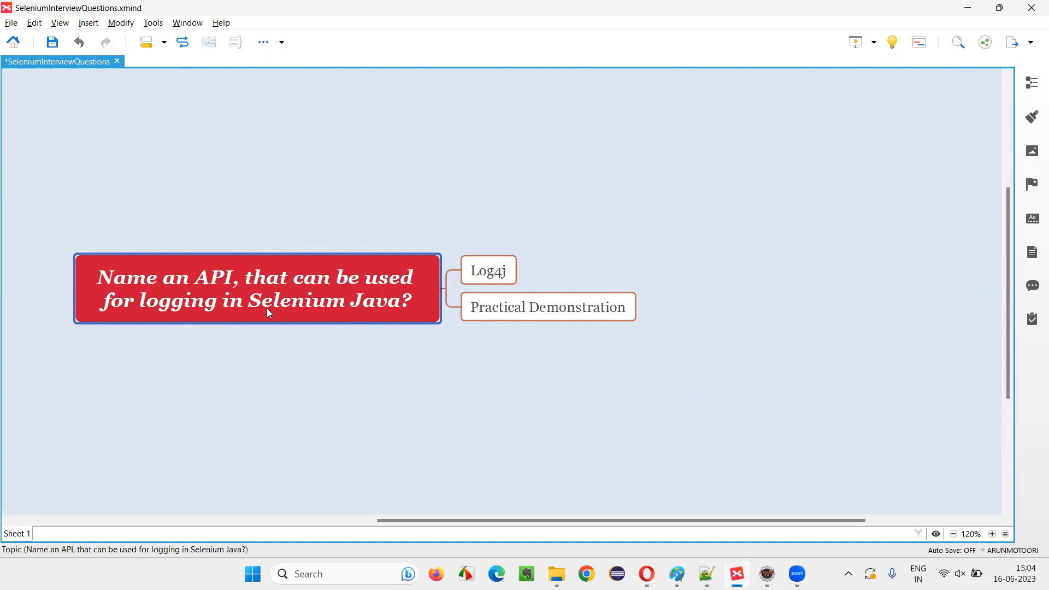
mouse_move(647, 380)
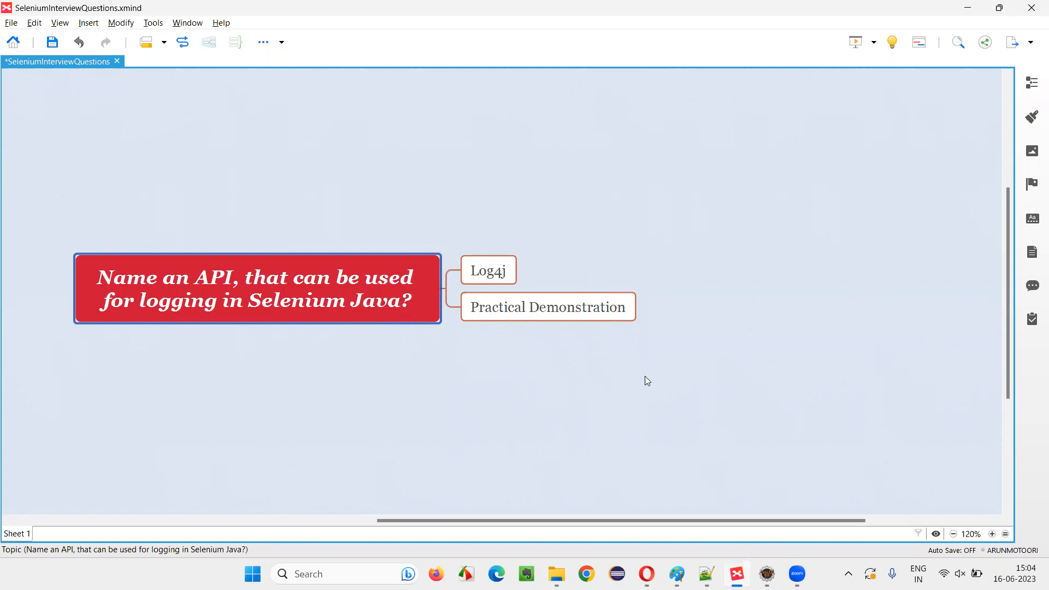